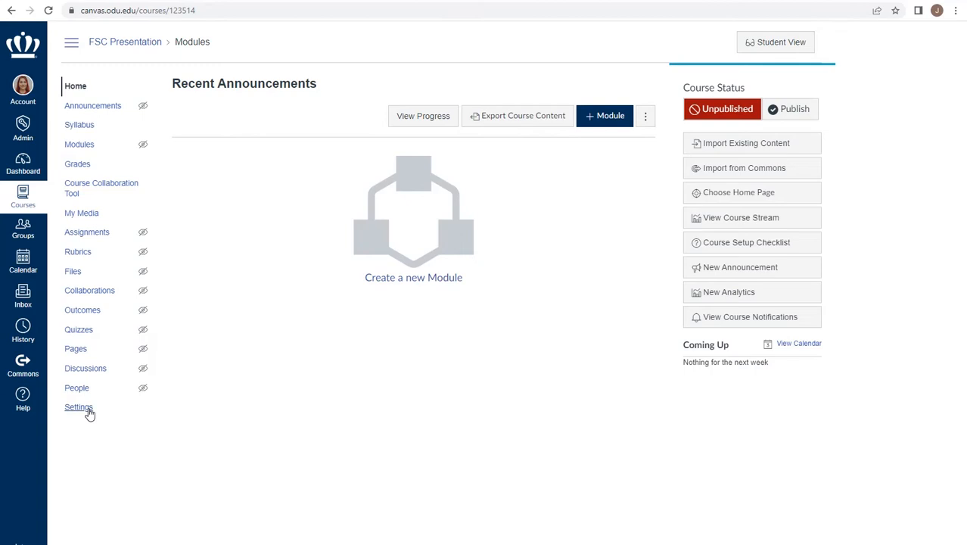
- Open the FSC Presentation course's Settings page from the course navigation
{"action": "left_click", "coordinate": [79, 407]}
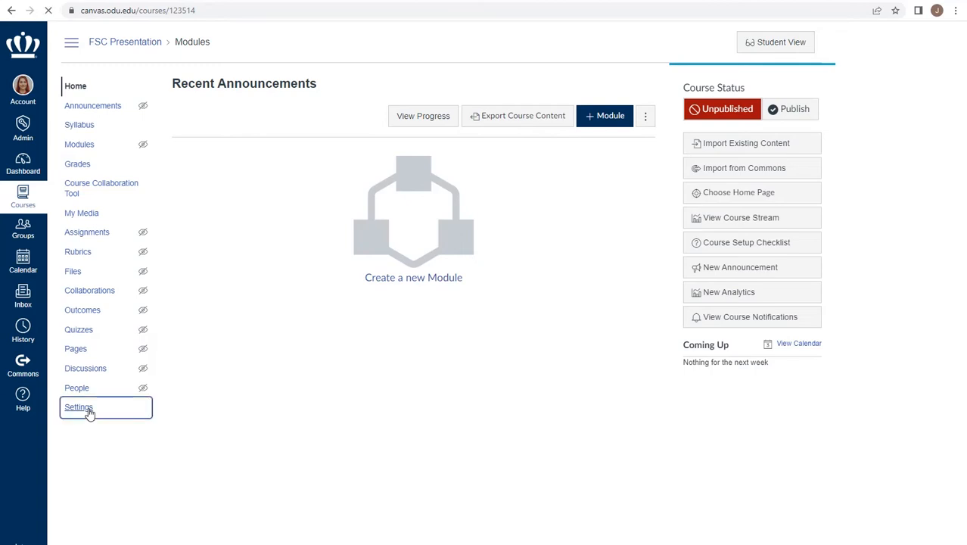
{"action": "left_click", "coordinate": [79, 407]}
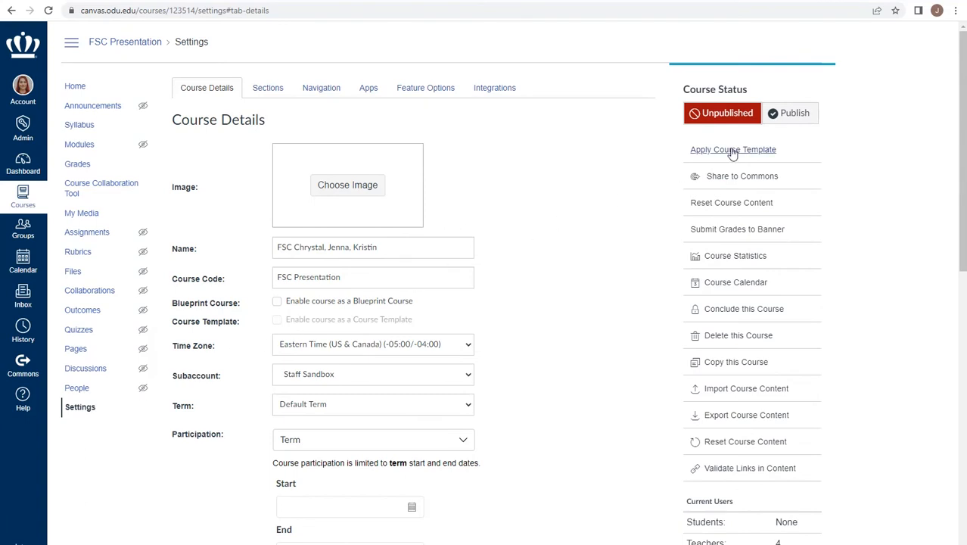
- Choose Apply Course Template and select Apply This Template for Default Course Template
{"action": "left_click", "coordinate": [732, 149]}
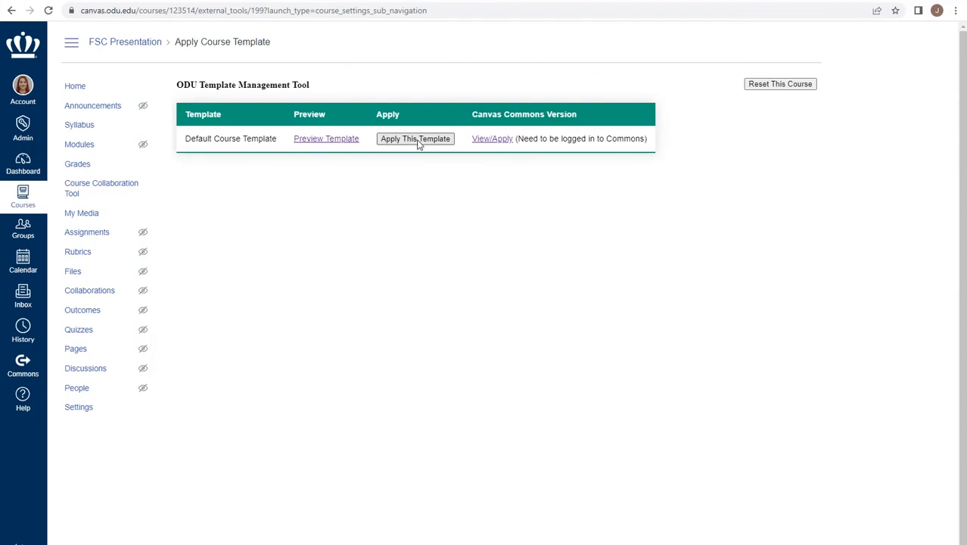
{"action": "left_click", "coordinate": [414, 139]}
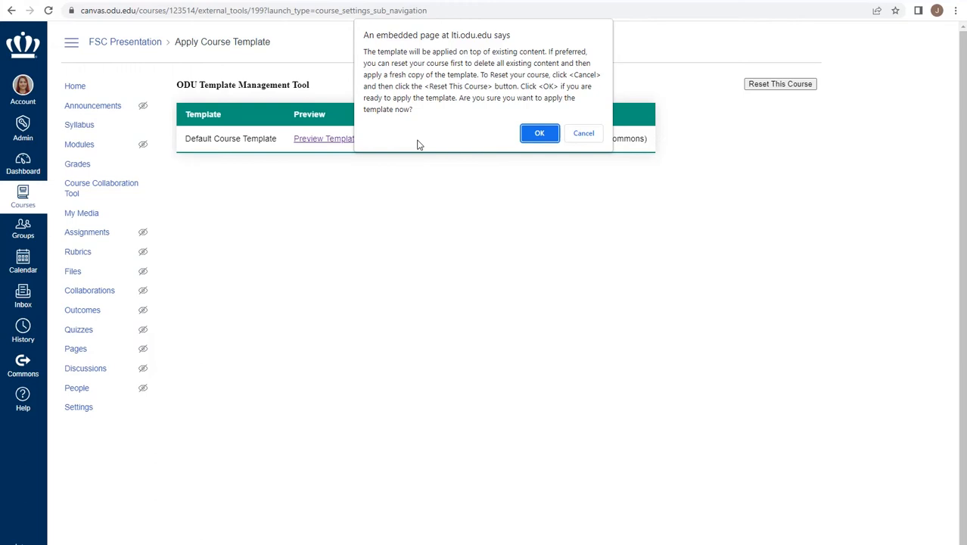
{"action": "mouse_move", "coordinate": [472, 144]}
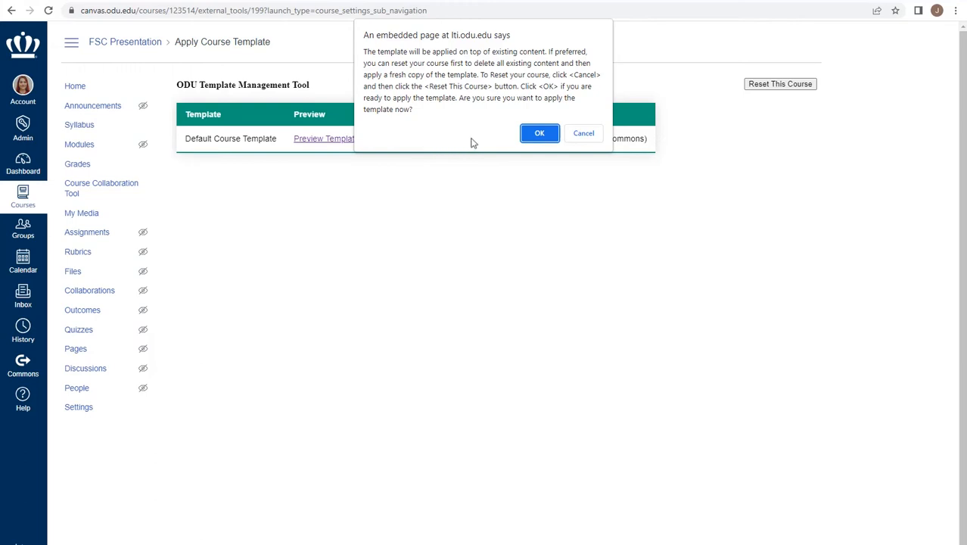
- Confirm the prompt to apply the Default Course Template over existing content
{"action": "left_click", "coordinate": [539, 132]}
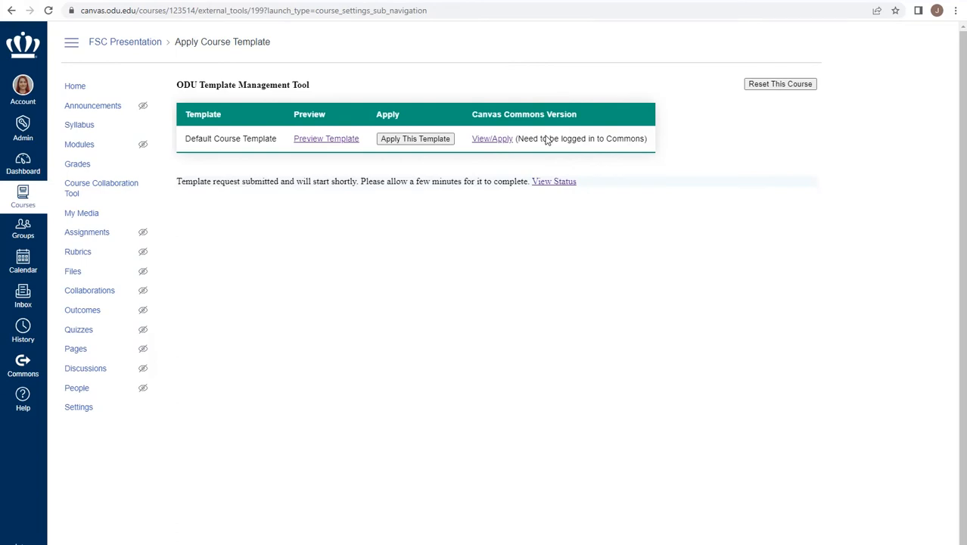
{"action": "mouse_move", "coordinate": [553, 181]}
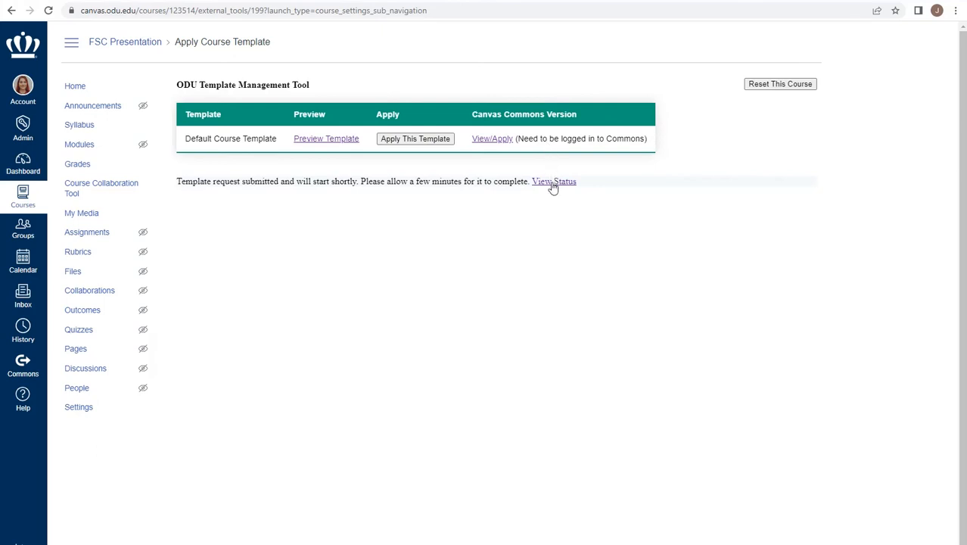
- Open View Status to see the Default Course Template copy completed in Current Jobs
{"action": "left_click", "coordinate": [553, 181]}
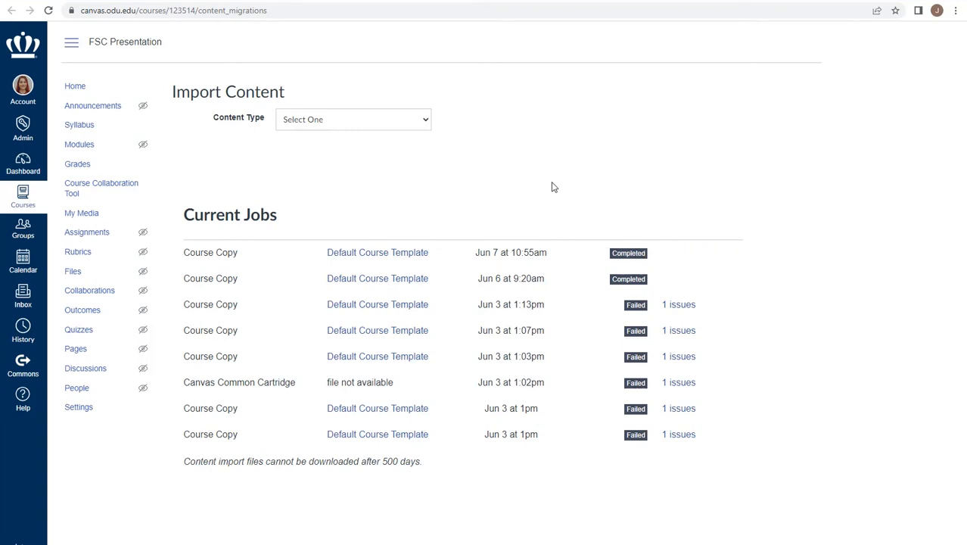
{"action": "mouse_move", "coordinate": [633, 248]}
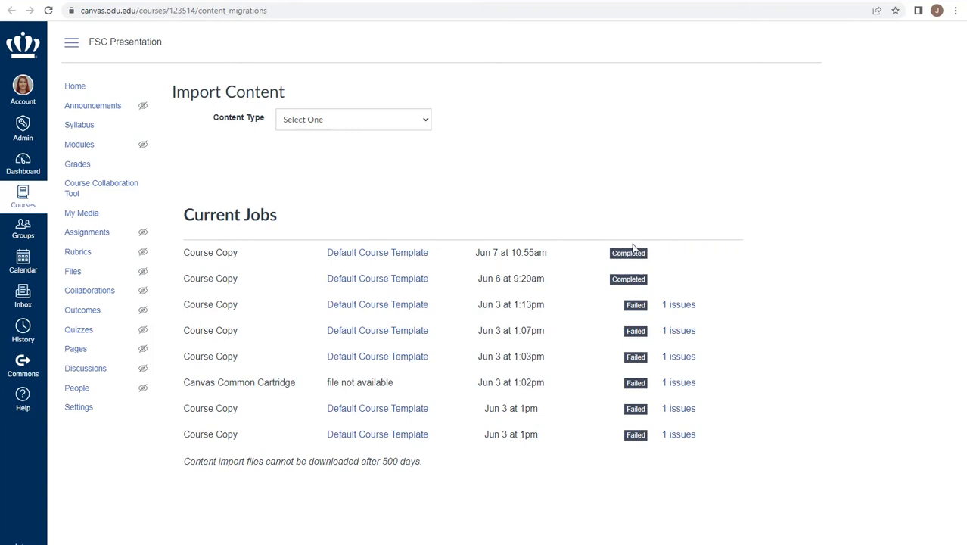
{"action": "mouse_move", "coordinate": [80, 89]}
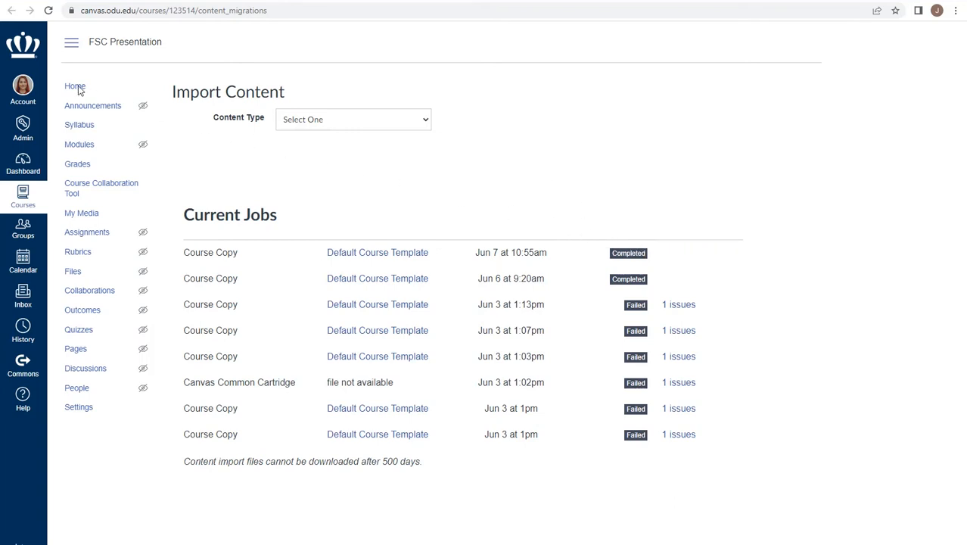
- View the template home page, then open Modules showing the Instructor Module (DO NOT PUBLISH)
{"action": "left_click", "coordinate": [75, 87]}
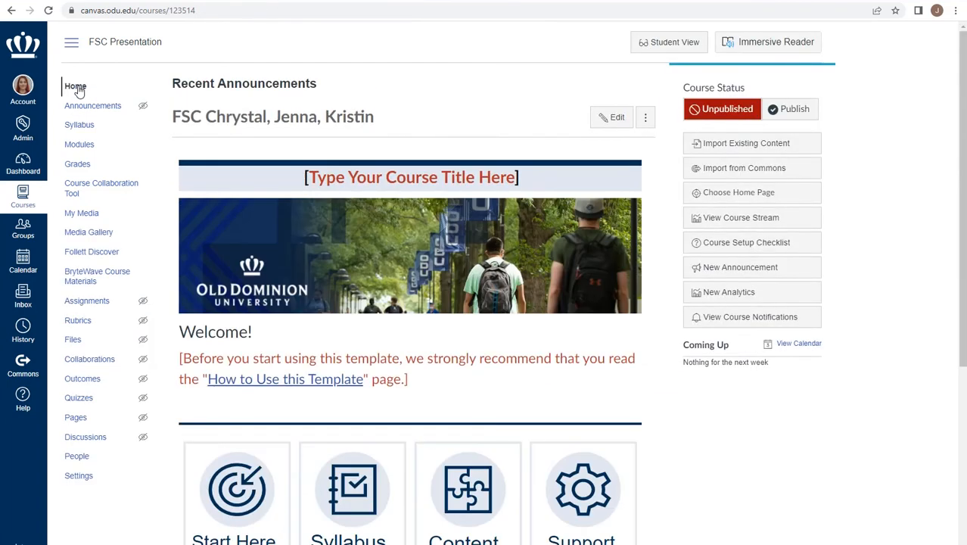
{"action": "left_click", "coordinate": [79, 145]}
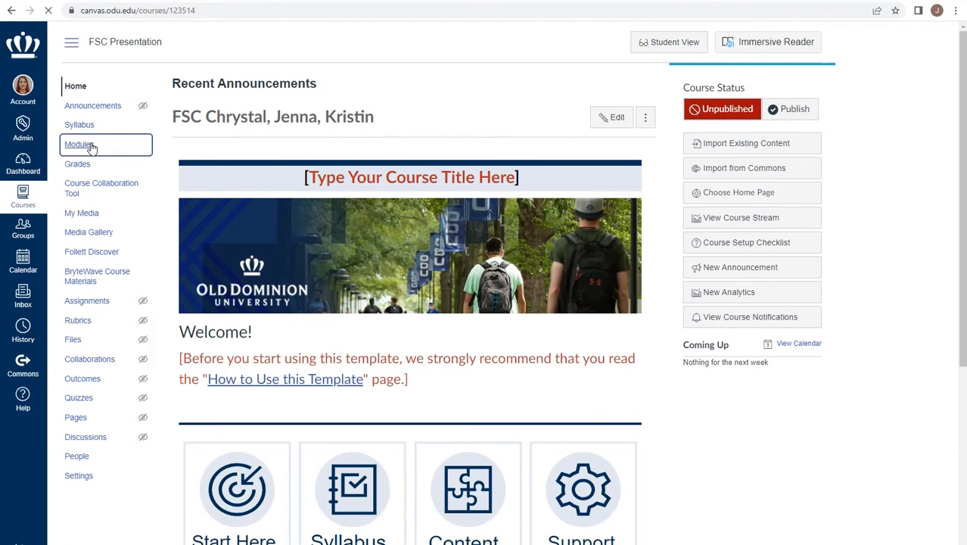
{"action": "left_click", "coordinate": [80, 145]}
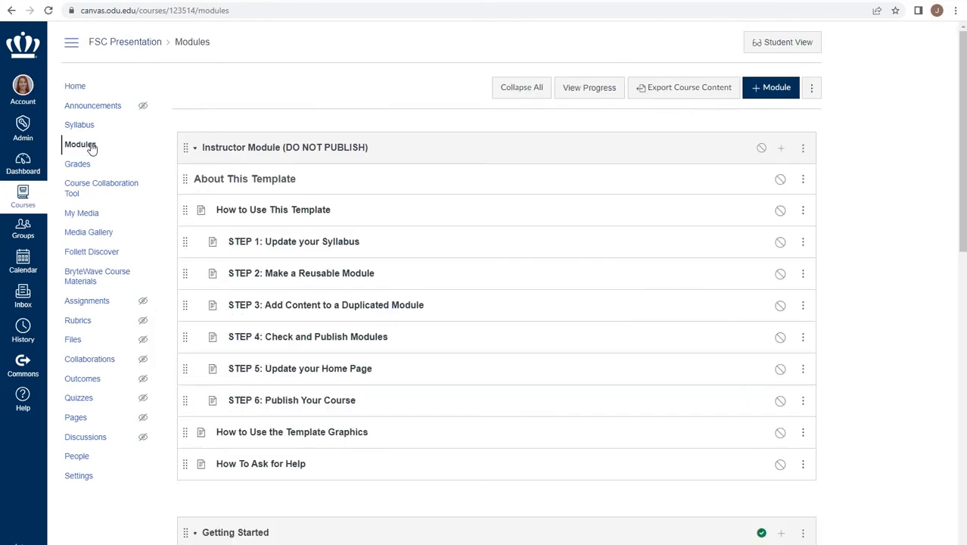